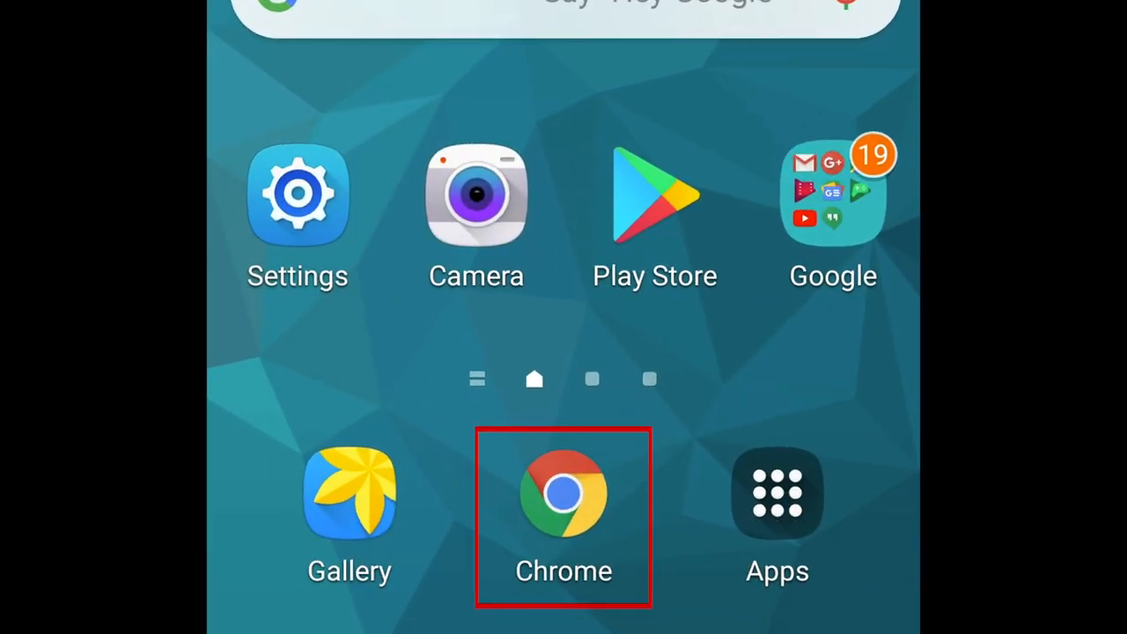
# Launch Chrome, switch Google to the Images tab and open the browser menu
pyautogui.click(563, 493)
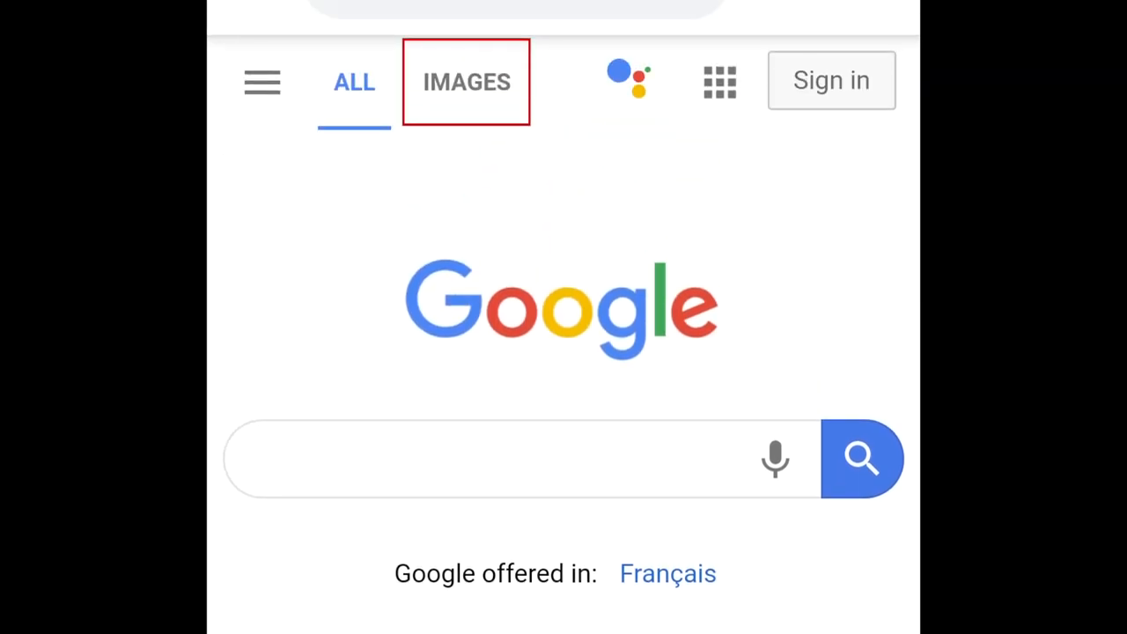
pyautogui.click(465, 81)
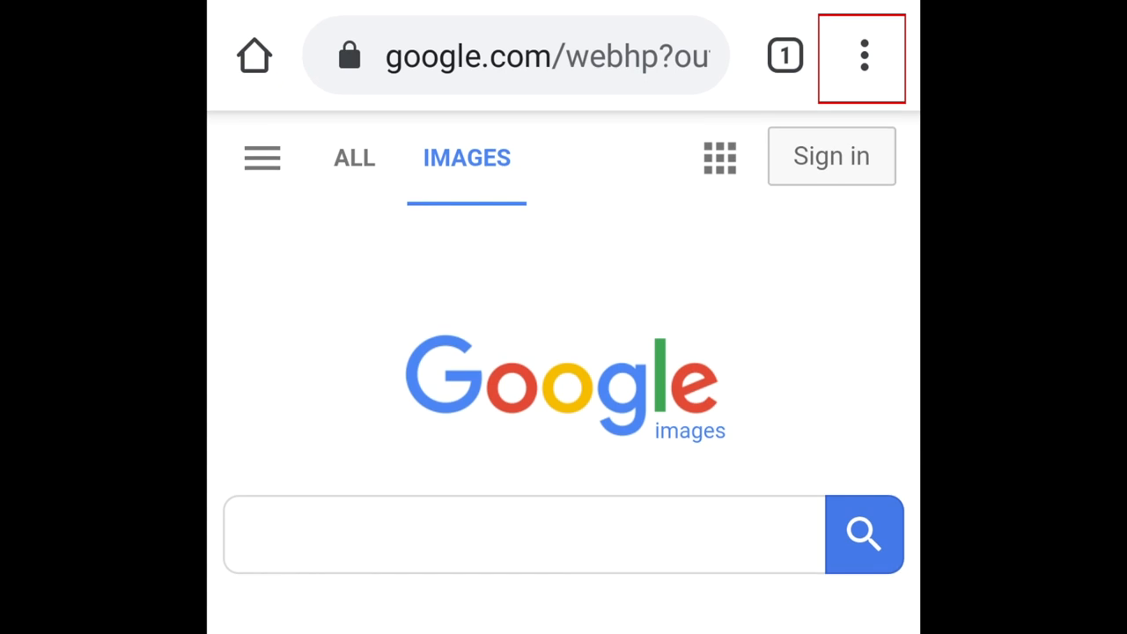
pyautogui.click(863, 55)
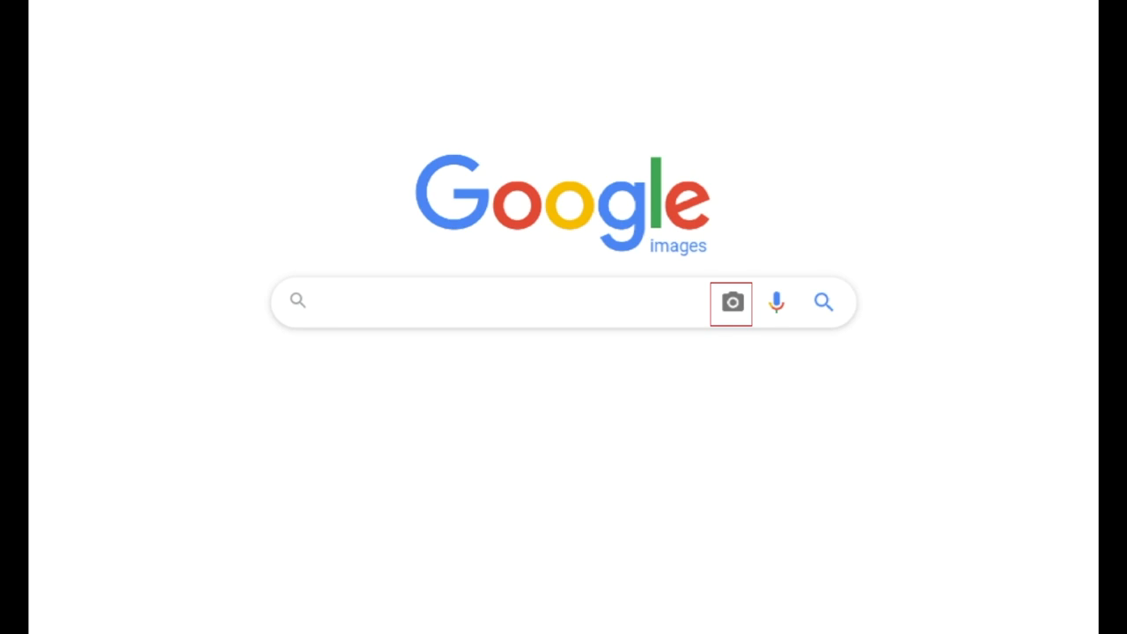
# Start a search by image, choose Upload an image and bring up the file chooser
pyautogui.click(733, 303)
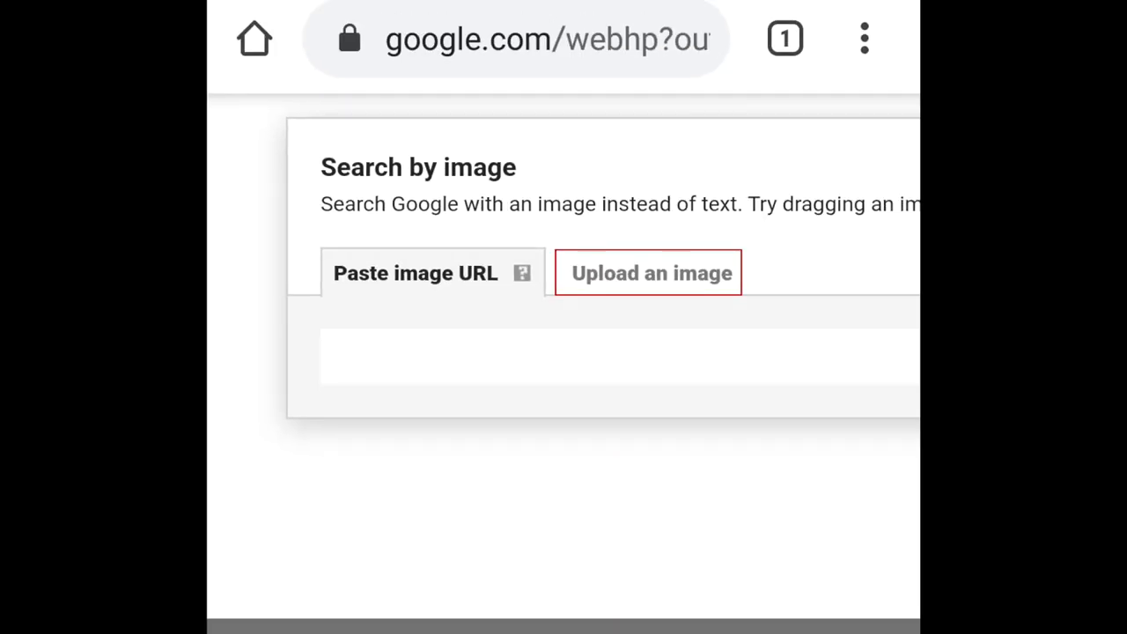
pyautogui.click(650, 273)
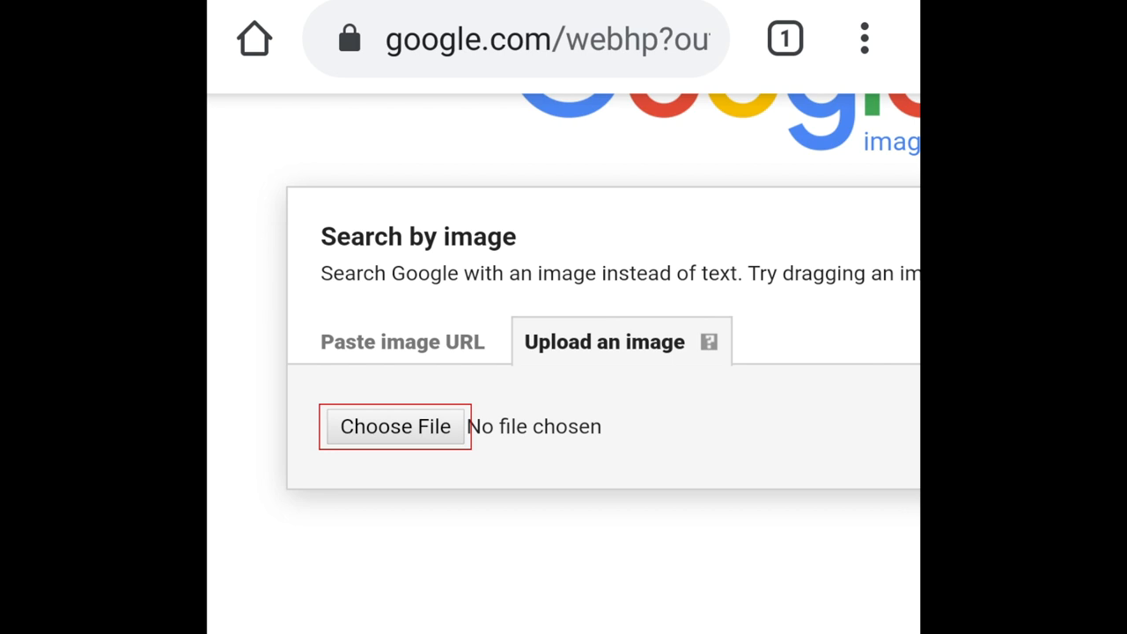
pyautogui.click(395, 426)
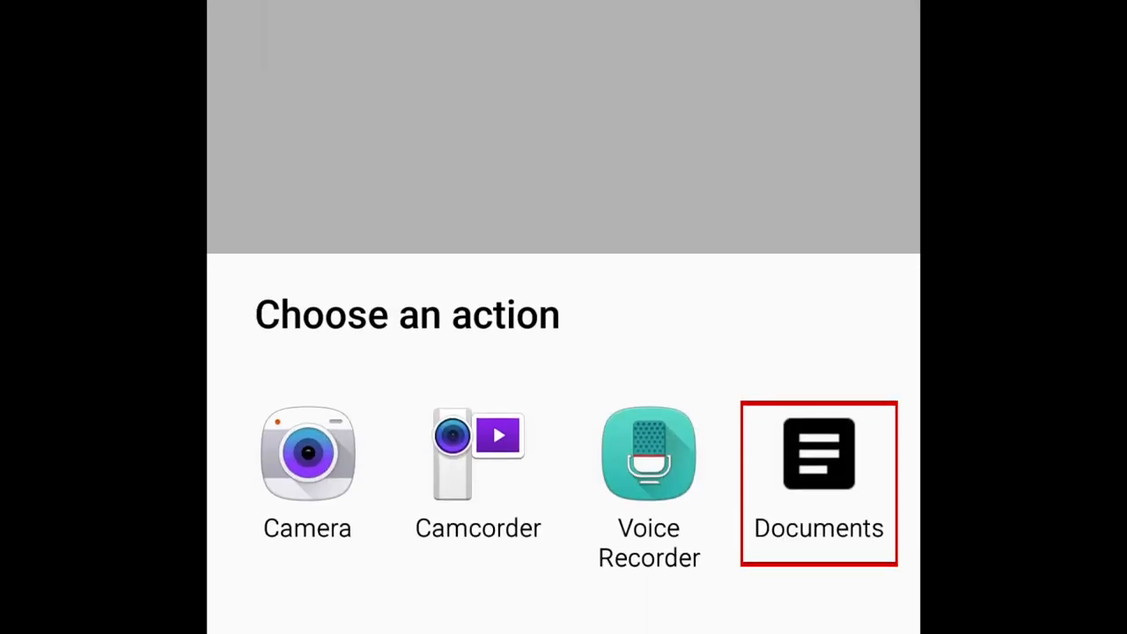
# Choose Documents, then pick the logo picture from the Gallery to upload it
pyautogui.click(817, 454)
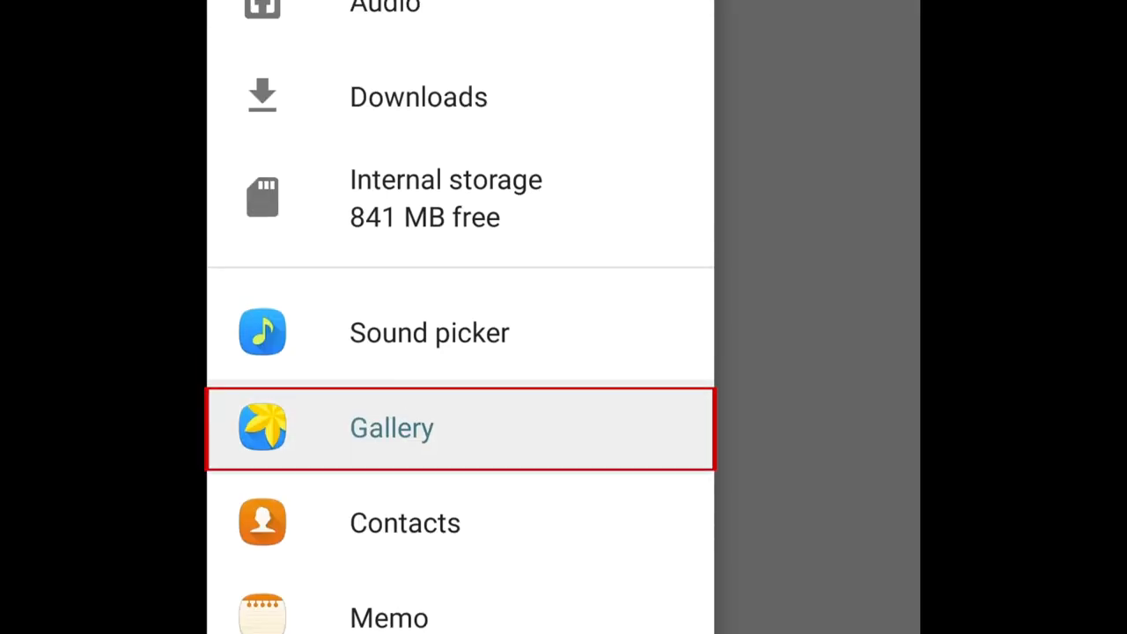
pyautogui.click(391, 428)
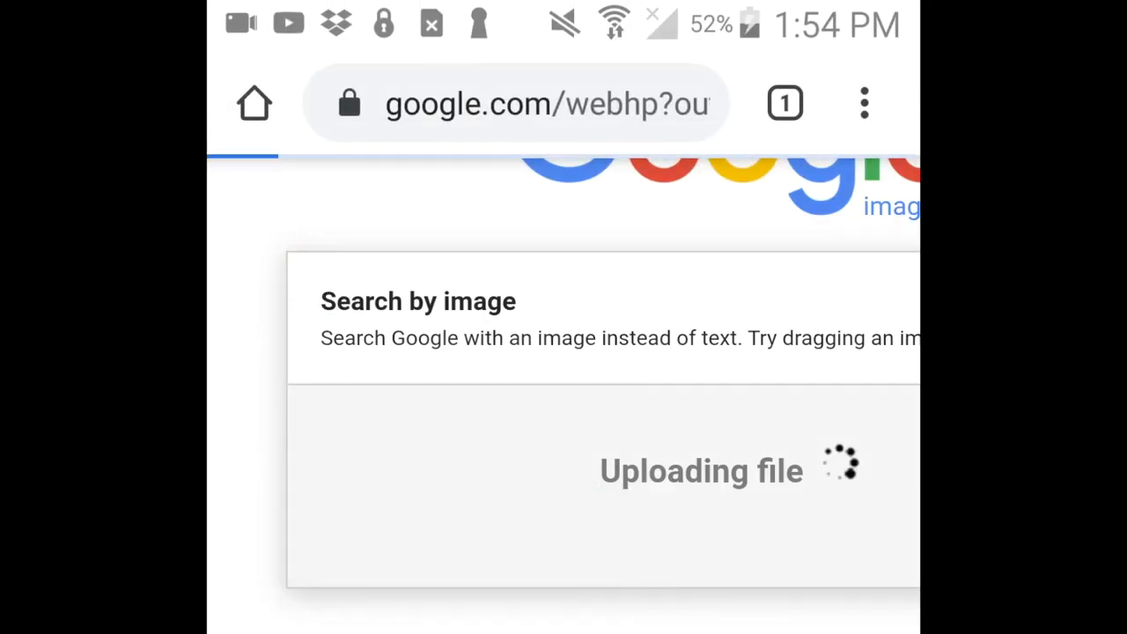
# Scroll through the matching Techboomers pages and the Visually similar images section
pyautogui.scroll(3)
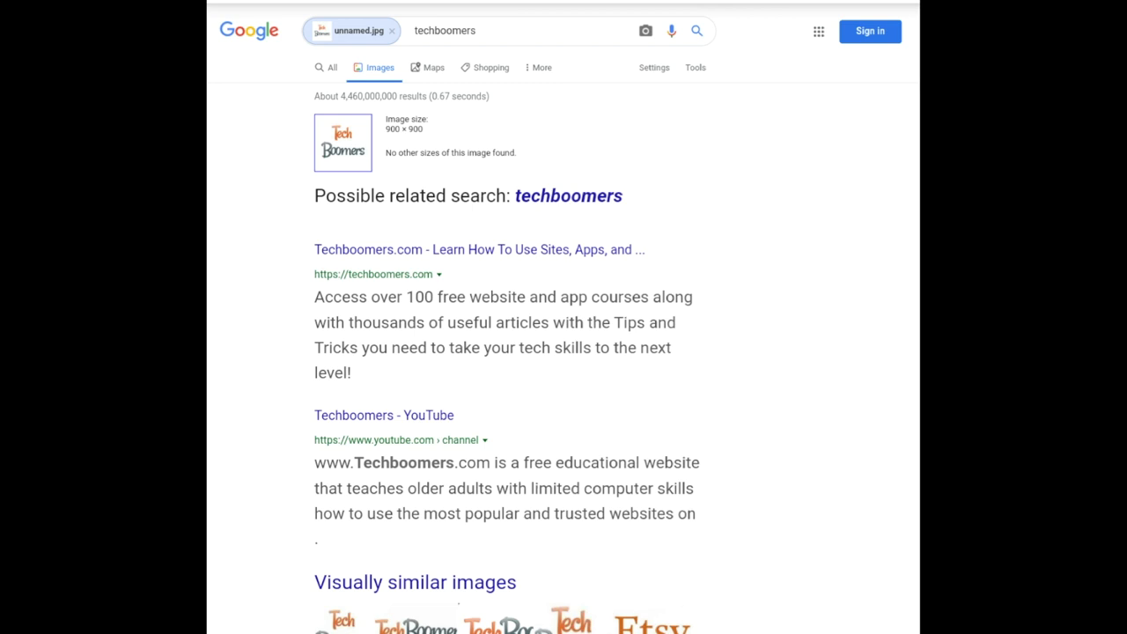
pyautogui.scroll(-3)
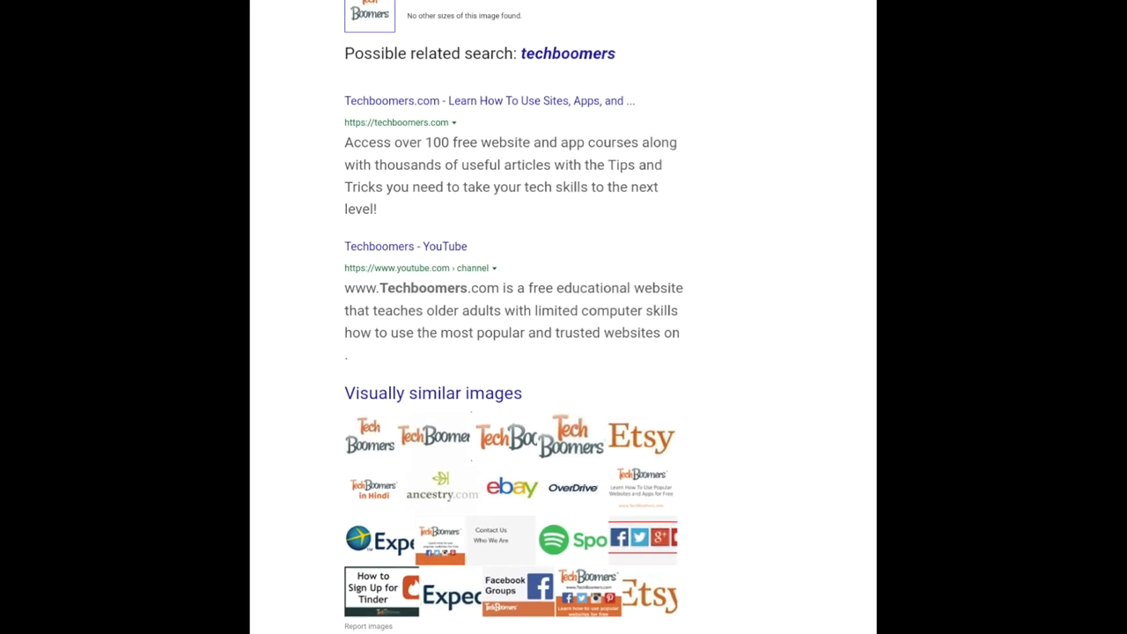
pyautogui.scroll(-3)
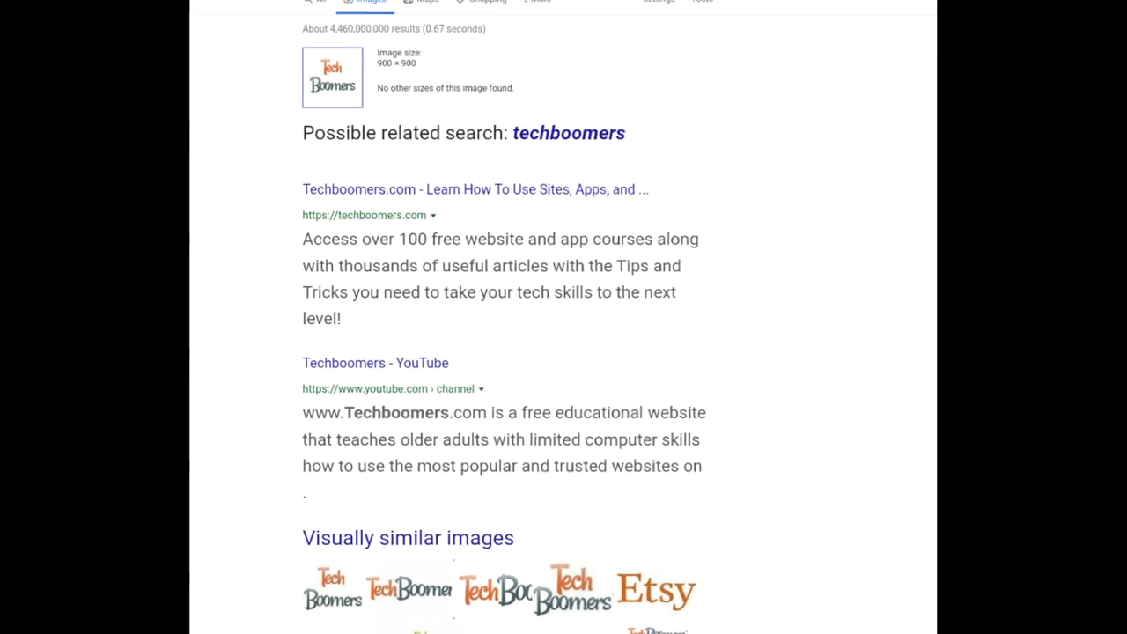
pyautogui.scroll(3)
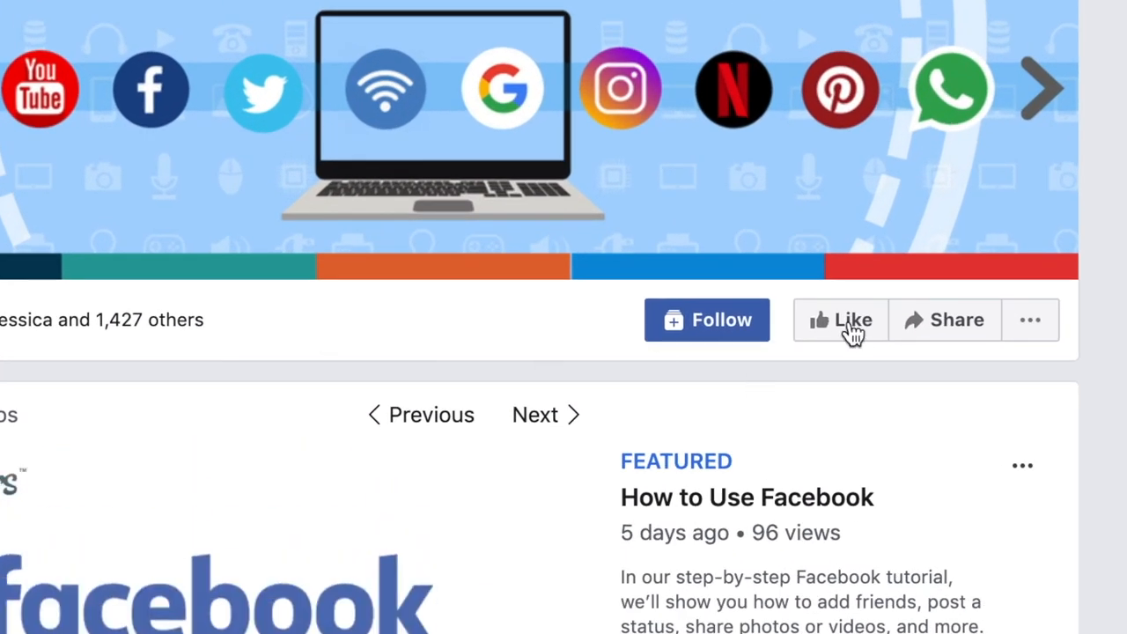
# Like the Facebook page so it shows as Liked and Following
pyautogui.click(840, 320)
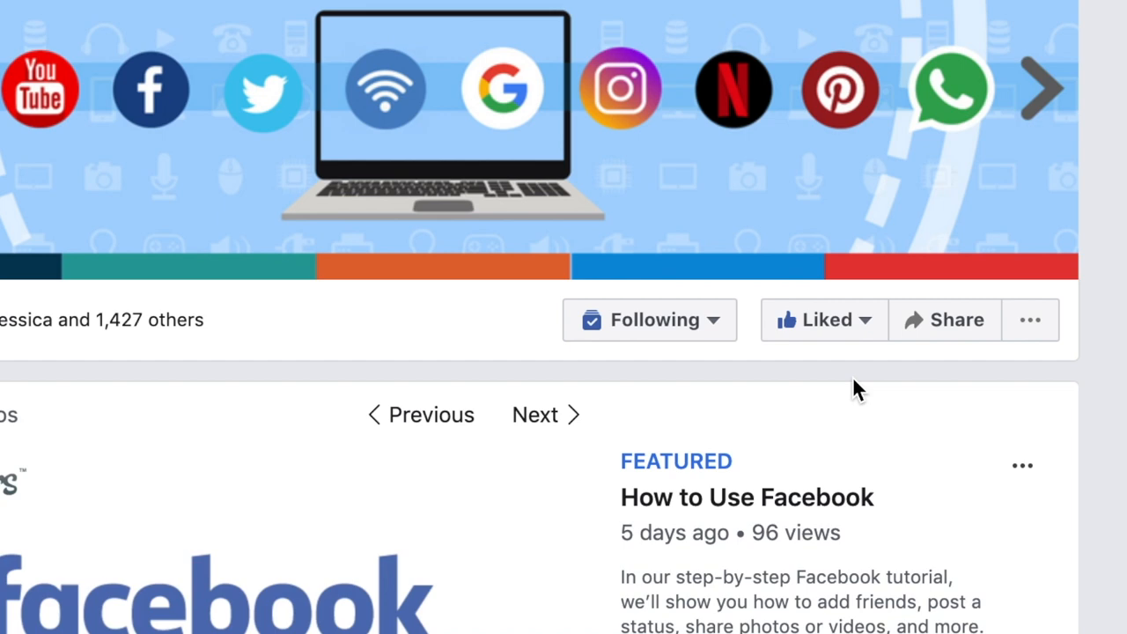